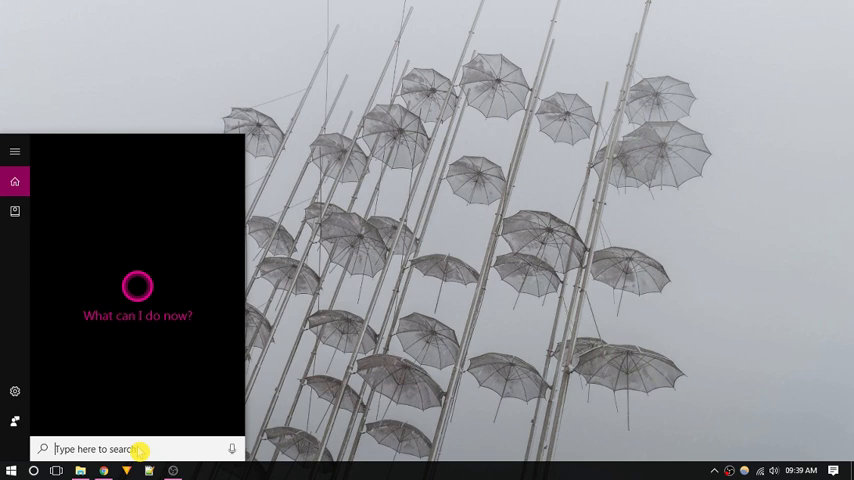
Launch Photos from Start search and start a new video project
type("photos")
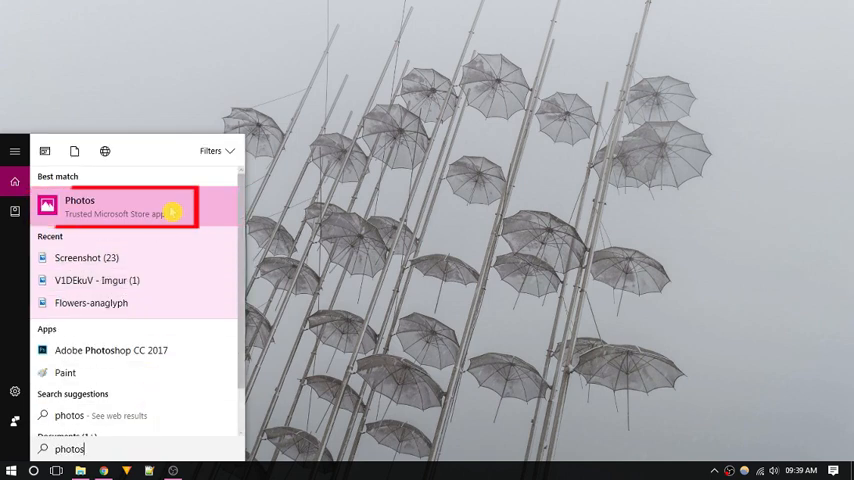
left_click(80, 206)
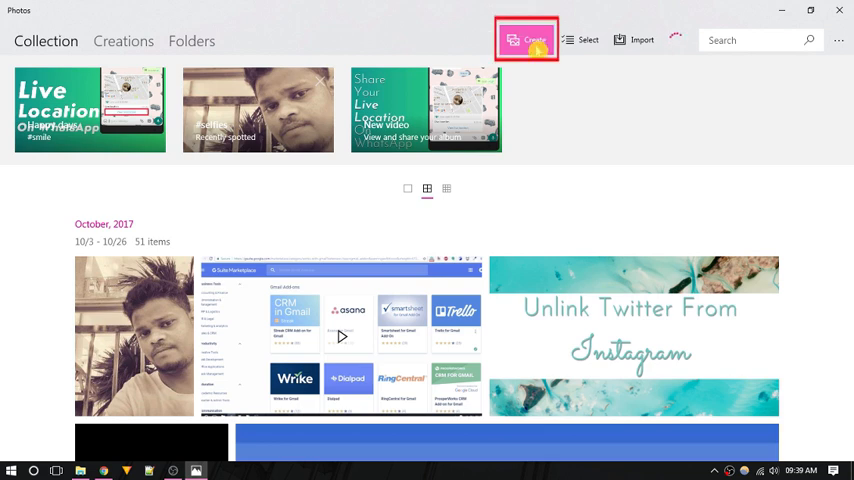
left_click(527, 40)
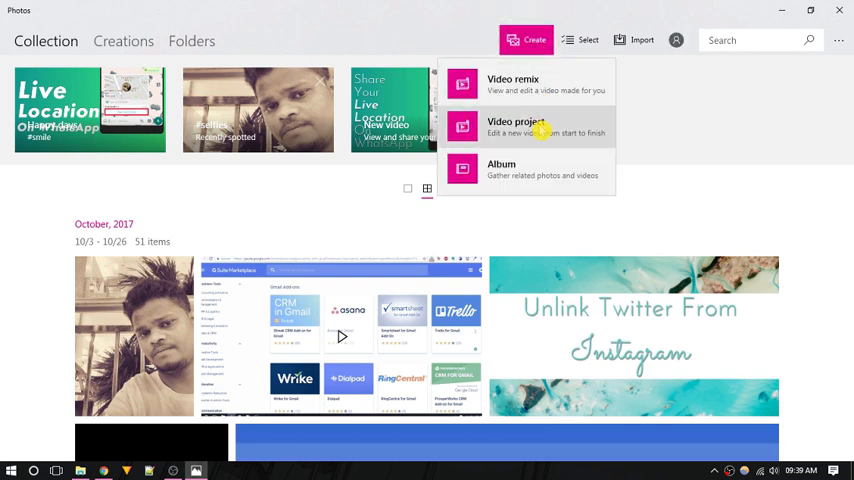
left_click(514, 127)
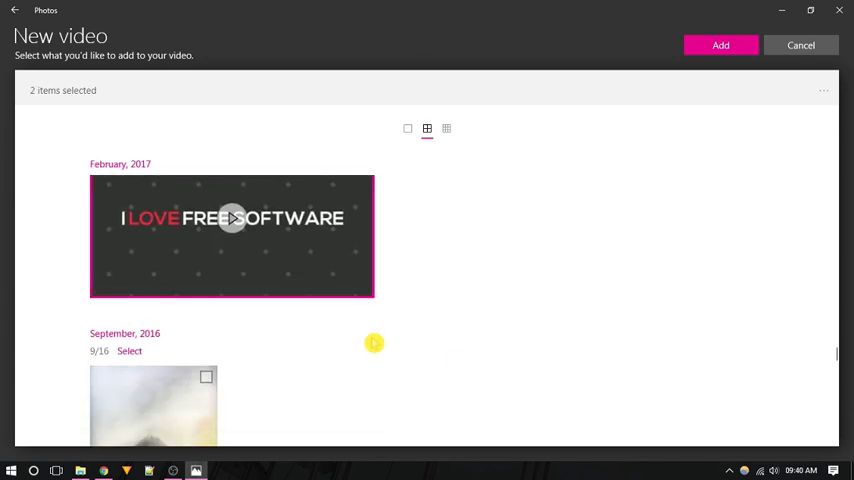
Add the chosen photos and video, play the preview, and select the temple clip
scroll("down", 3)
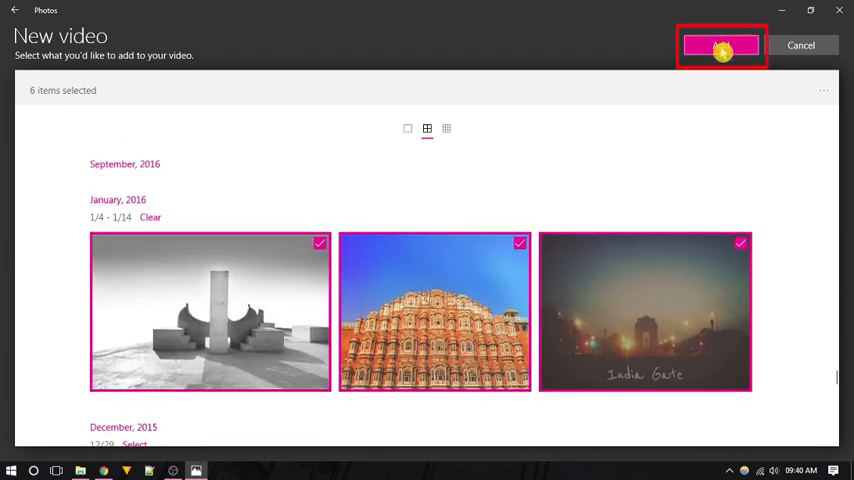
left_click(721, 45)
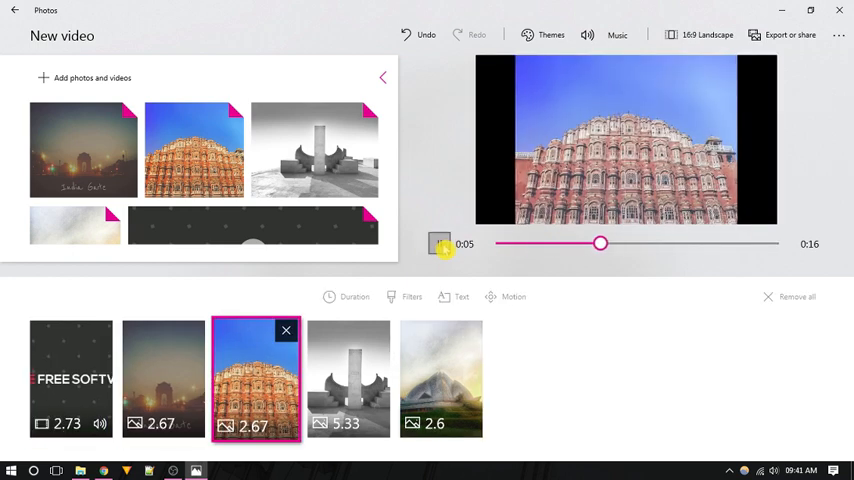
left_click(439, 243)
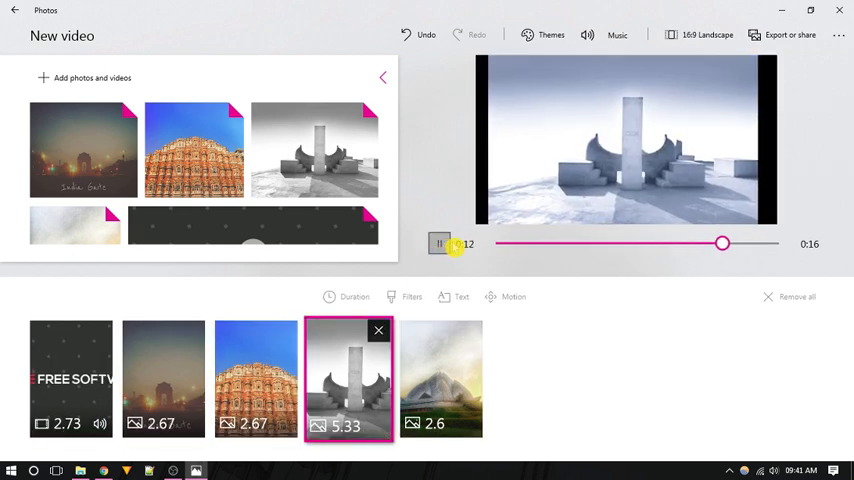
left_click(441, 378)
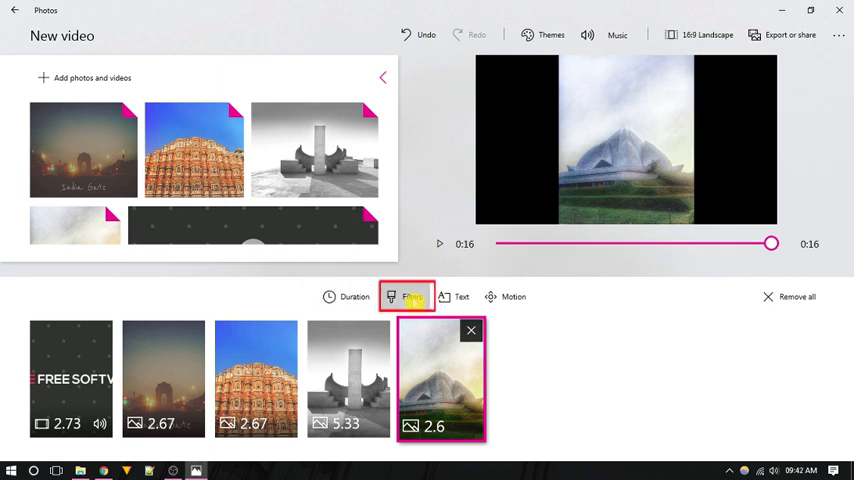
Give the temple clip the Inky filter and a right-side 'Lotus Temple' caption in Chilled style
left_click(409, 296)
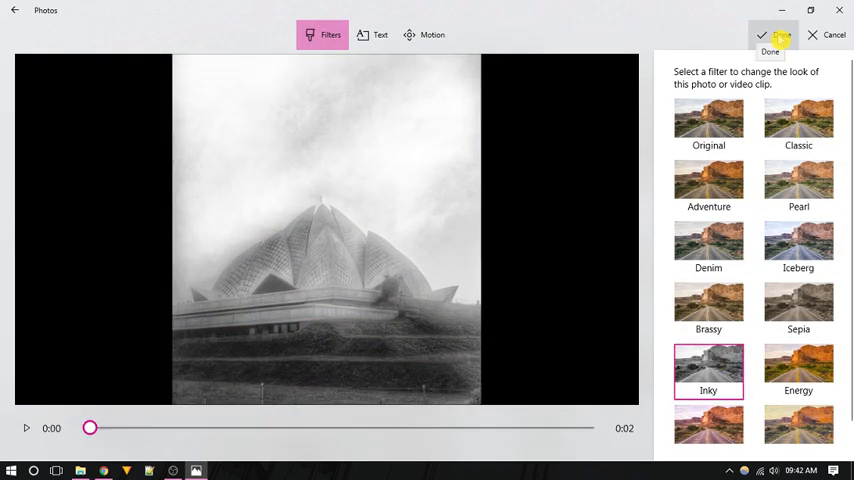
left_click(371, 34)
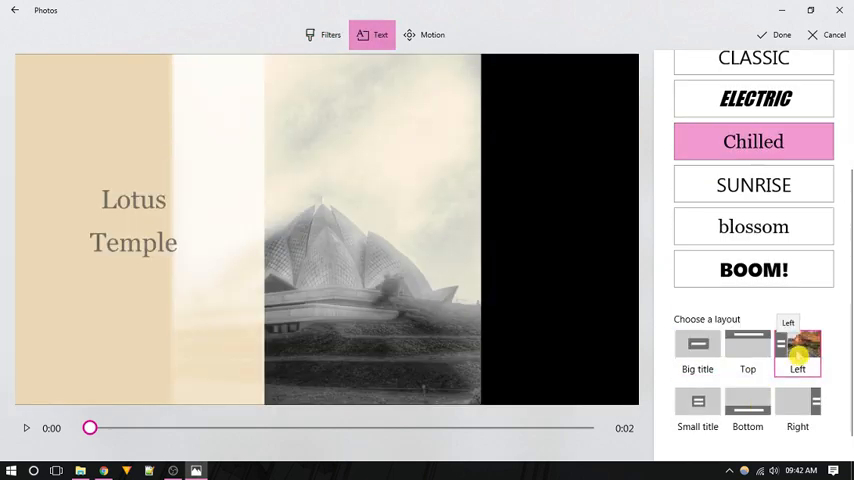
left_click(797, 410)
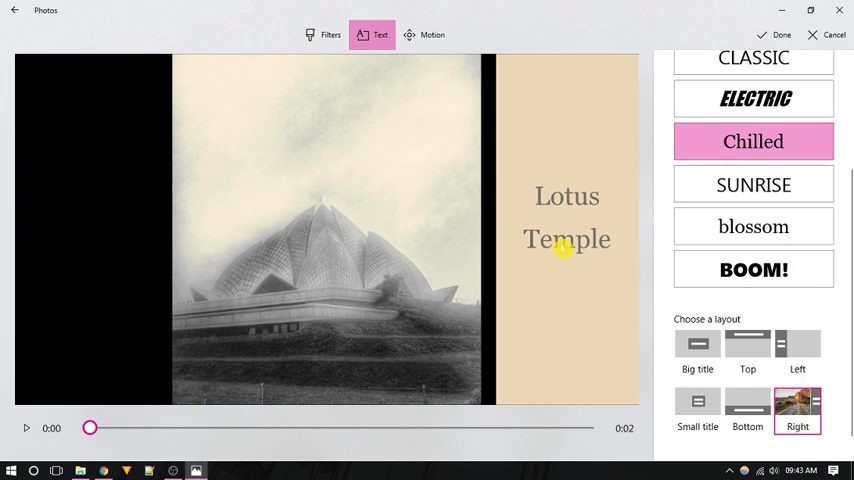
left_click(781, 35)
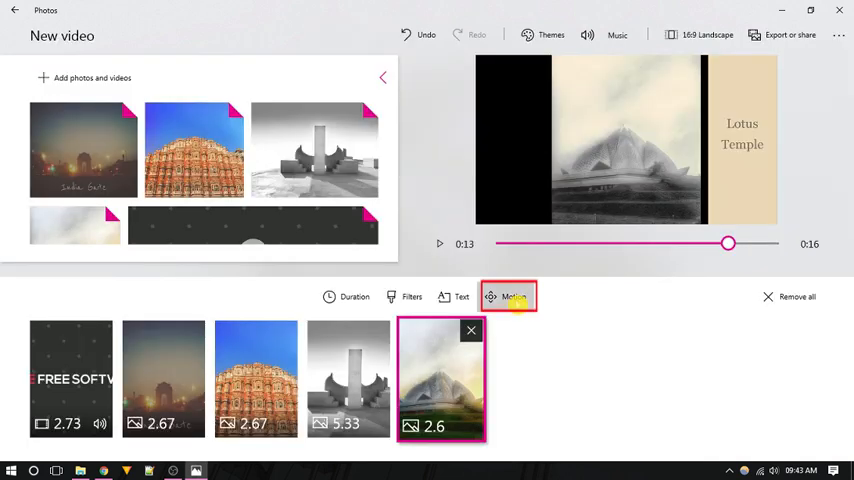
Open the temple clip's motion settings and scrub through the video preview
left_click(513, 296)
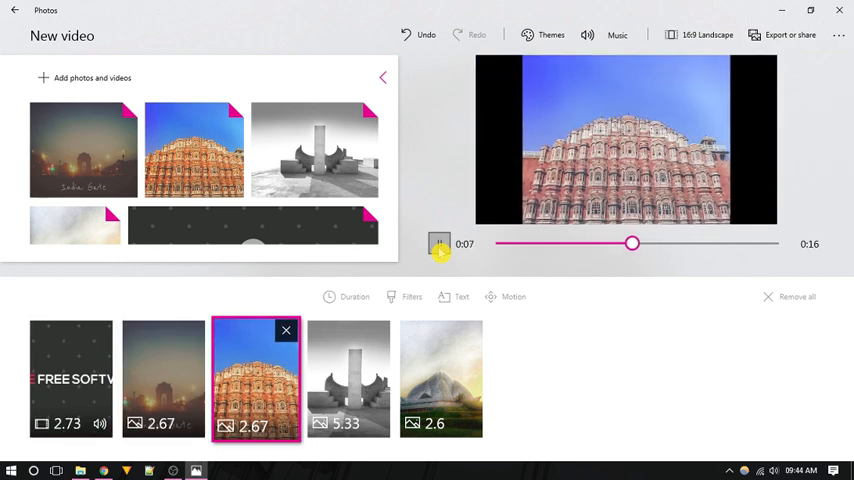
left_click(348, 378)
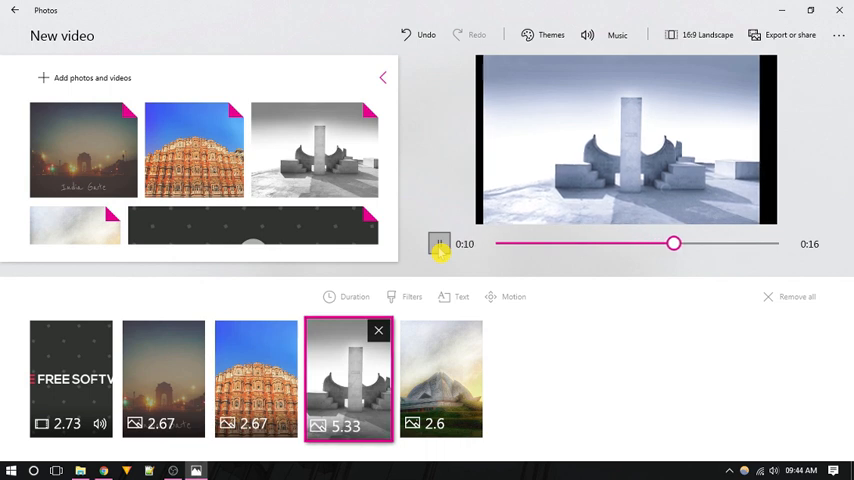
left_click_drag(673, 243, 715, 243)
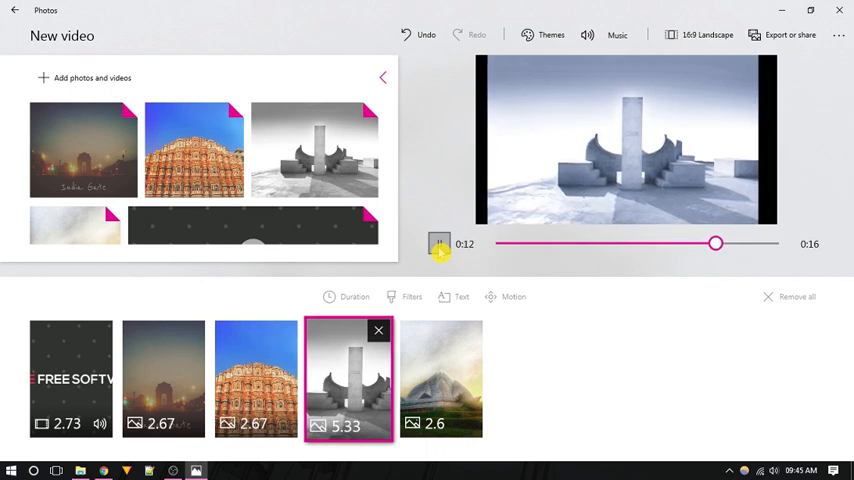
left_click(545, 35)
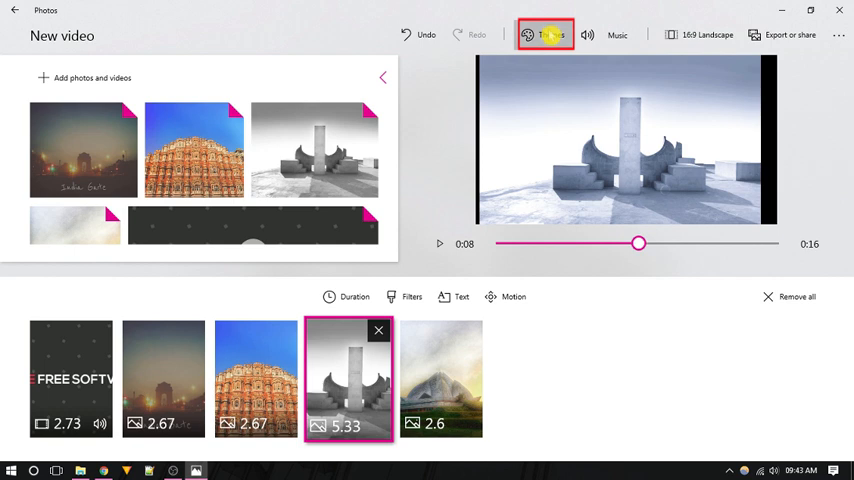
Export the video at size S as New video_Small.mp4
left_click(441, 378)
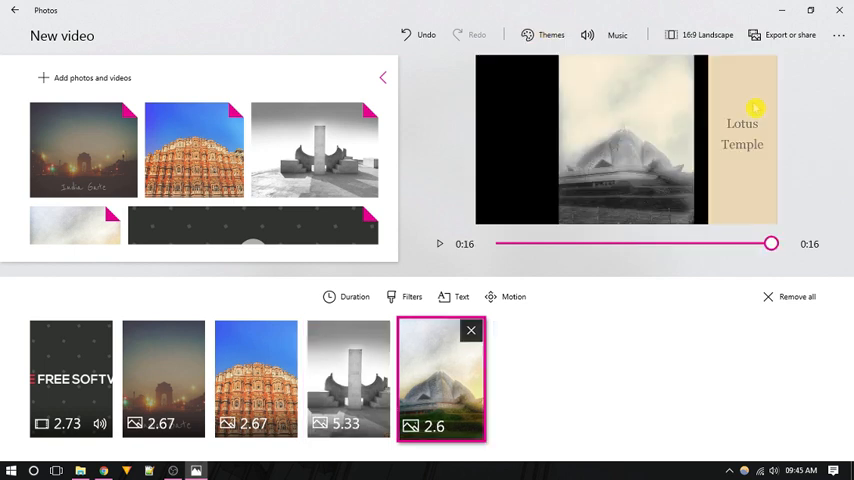
mouse_move(790, 35)
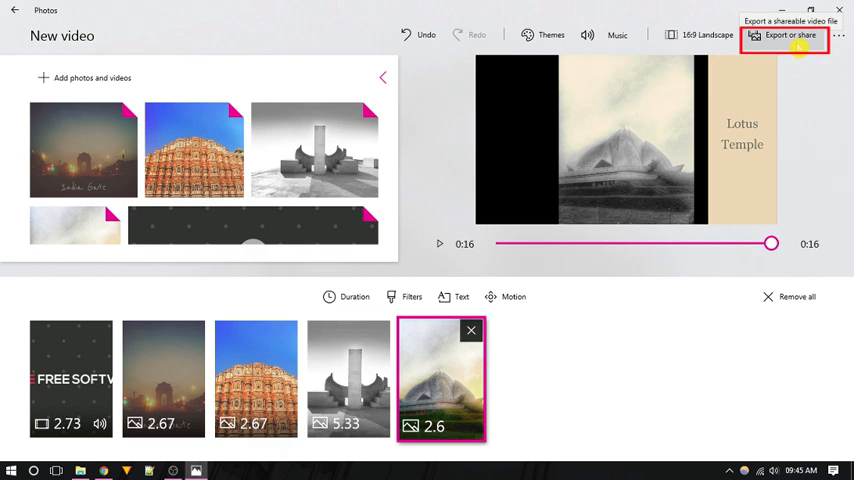
left_click(789, 35)
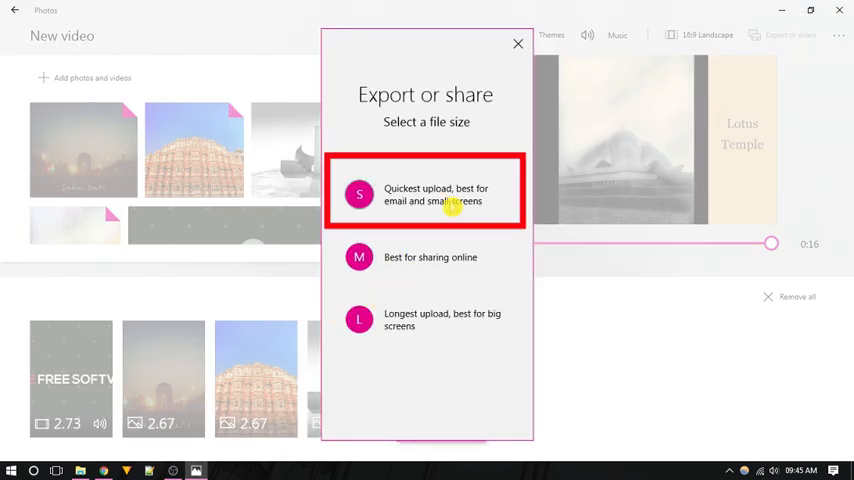
left_click(424, 194)
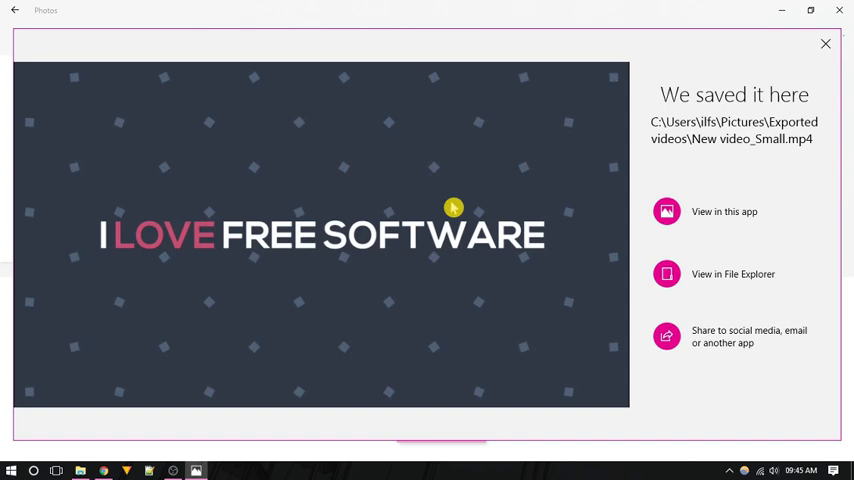
Play the exported MP4 and watch it full screen in the Photos viewer
left_click(320, 235)
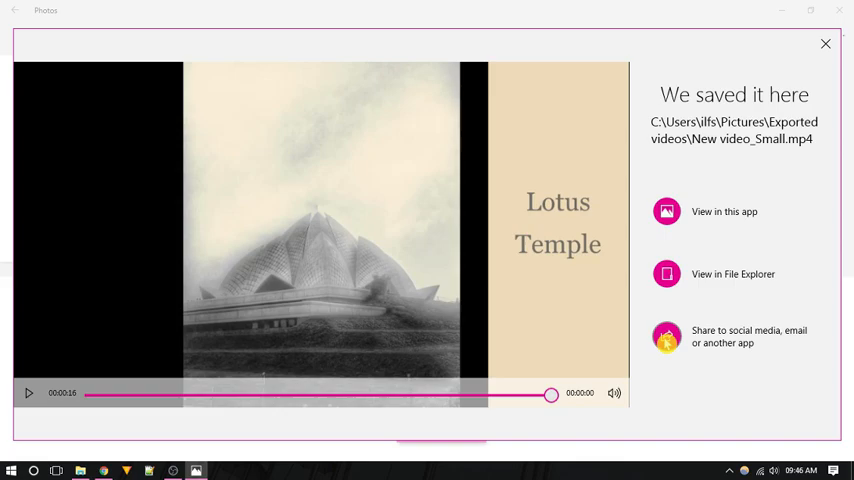
left_click(724, 211)
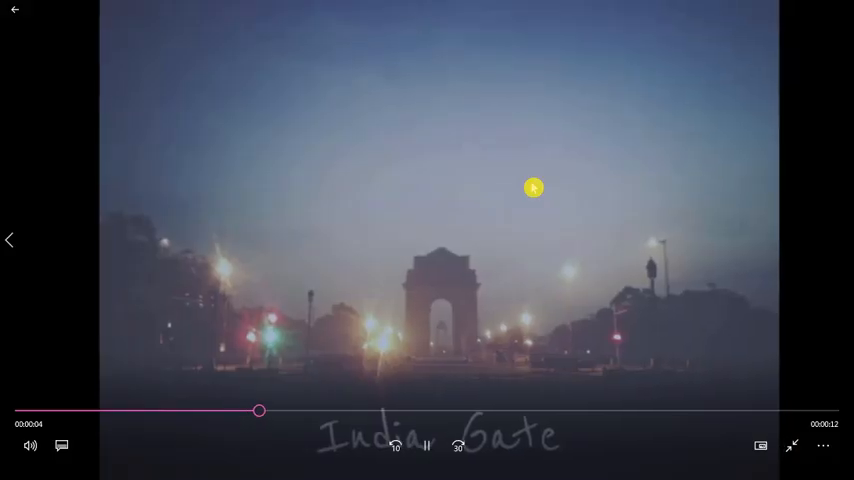